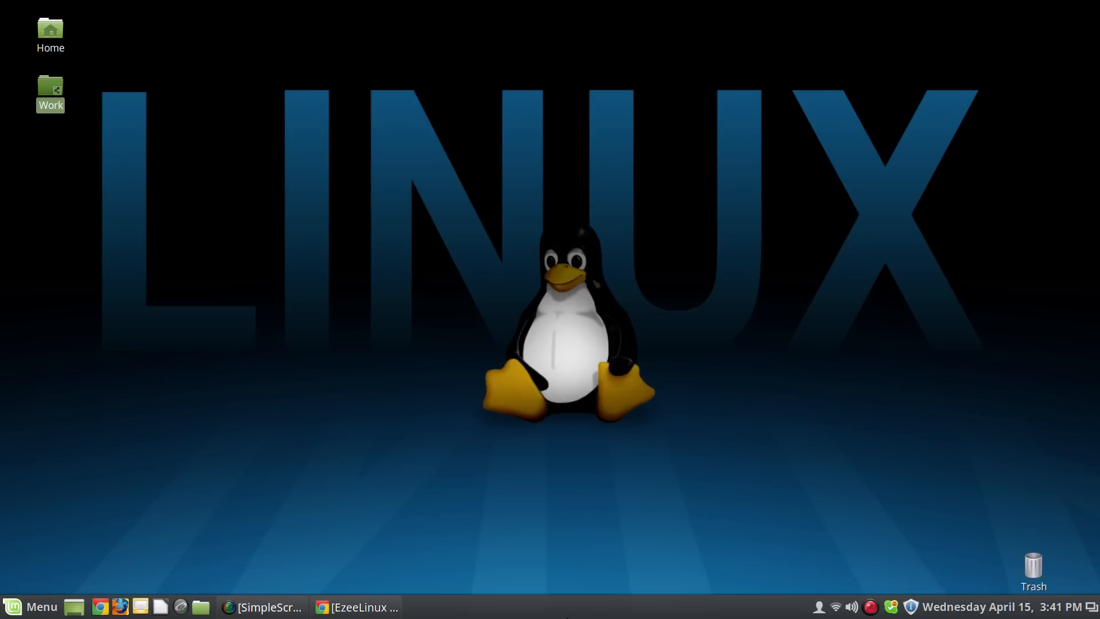
mouse_move(424, 581)
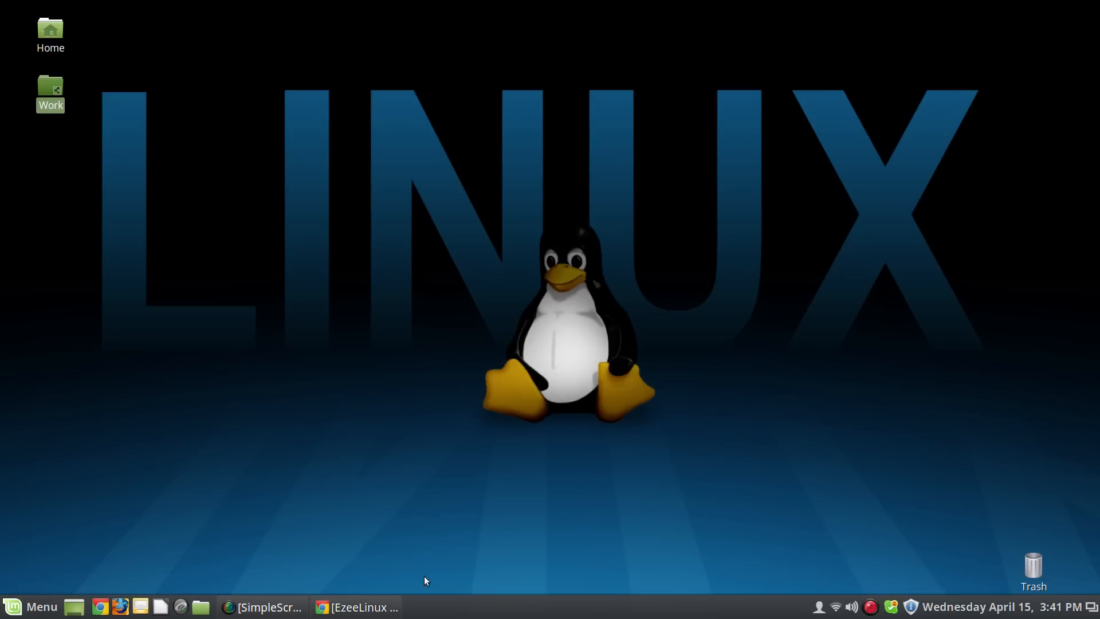
mouse_move(130, 561)
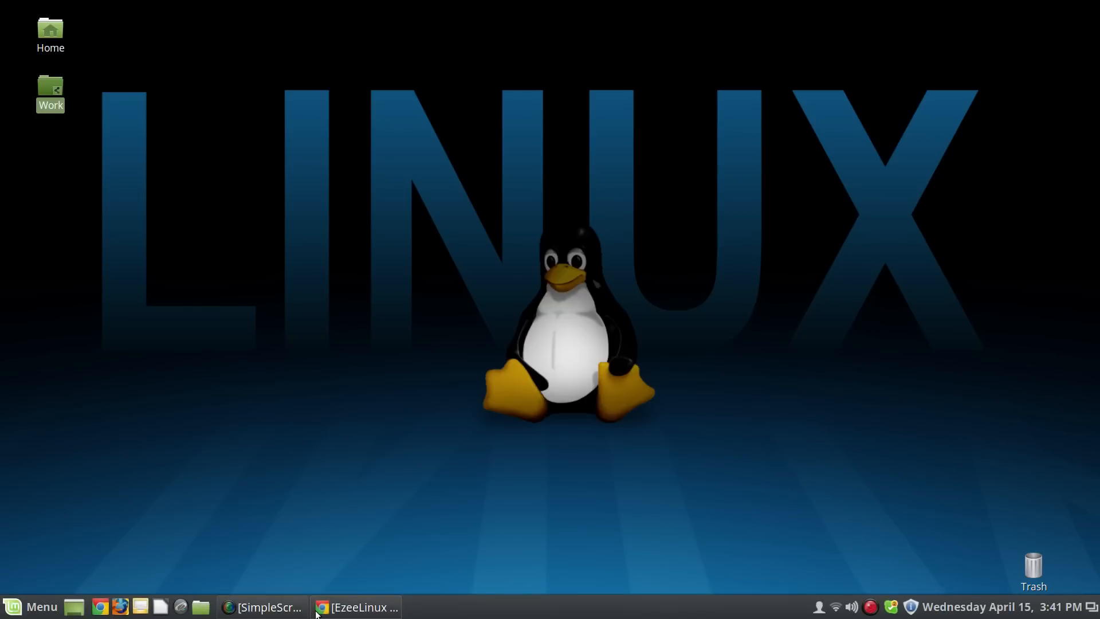
Step: Restore the EzeeLinux browser window and scroll through the safe, free, supported and compatible sections
left_click(356, 606)
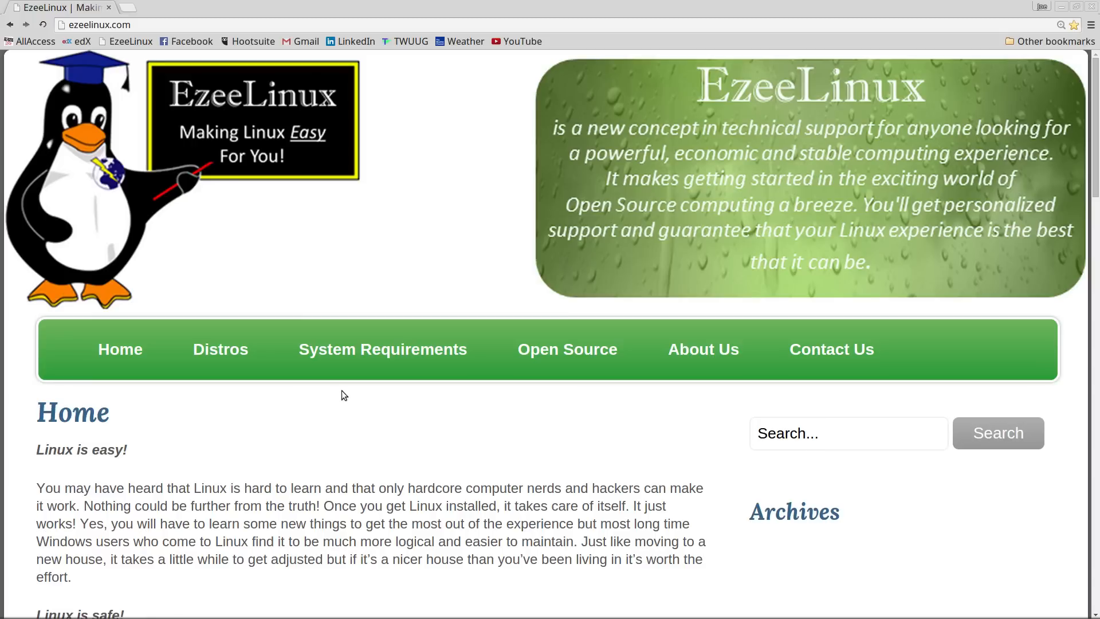
scroll("down", 3)
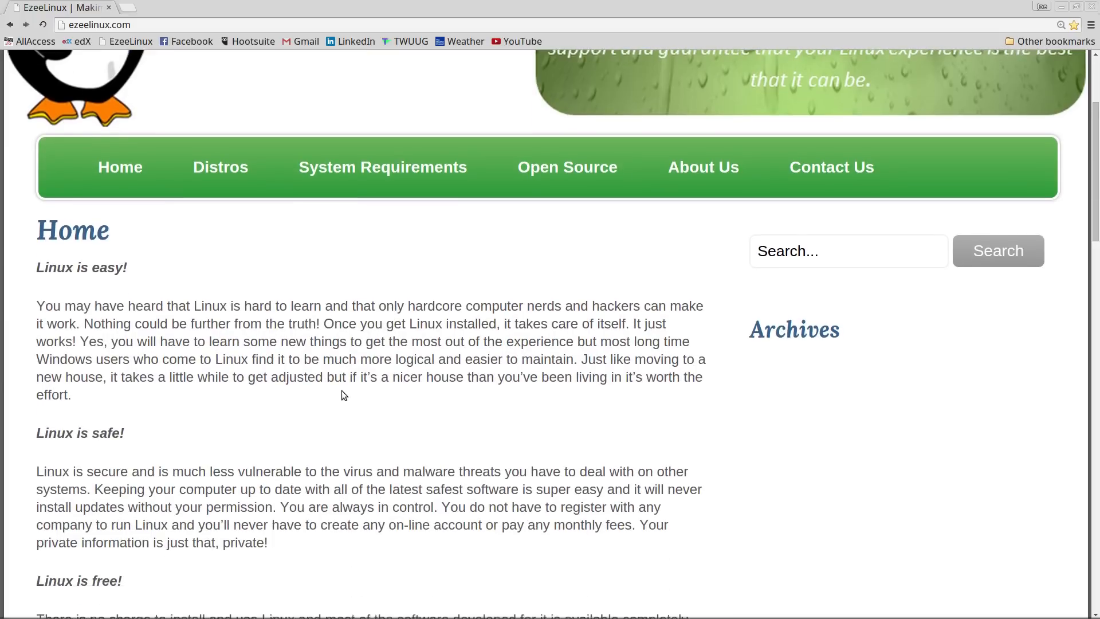
scroll("down", 3)
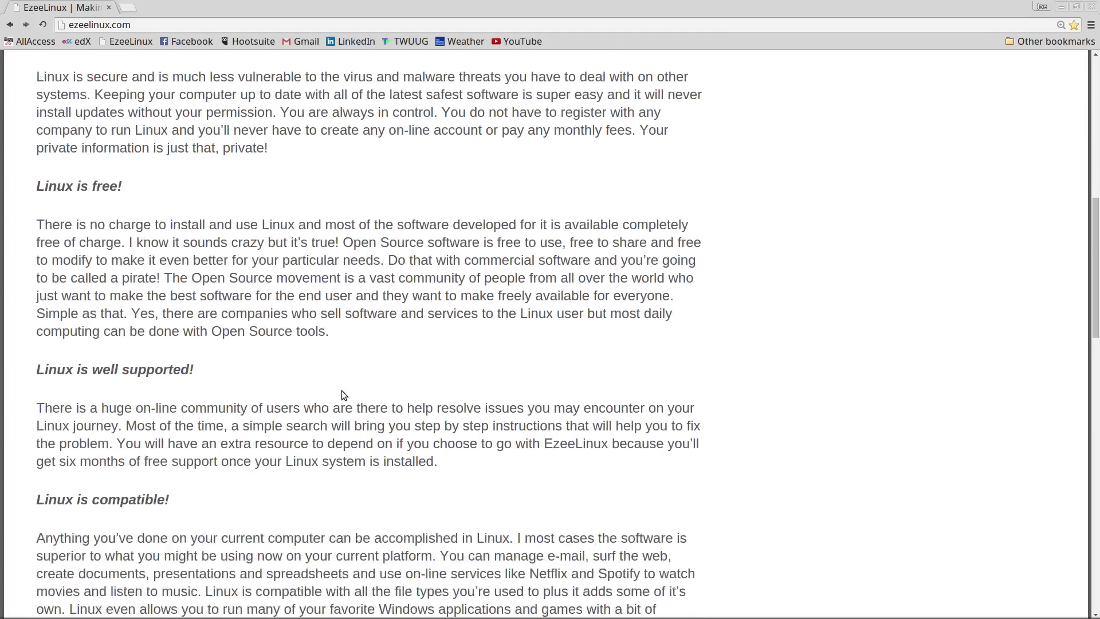
scroll("up", 3)
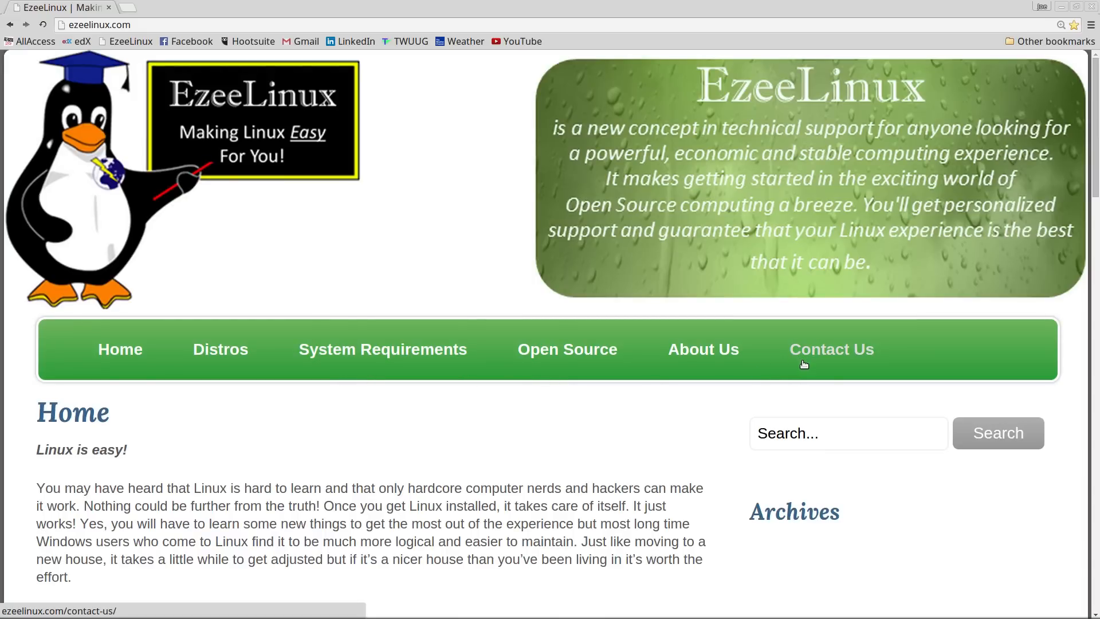
mouse_move(812, 369)
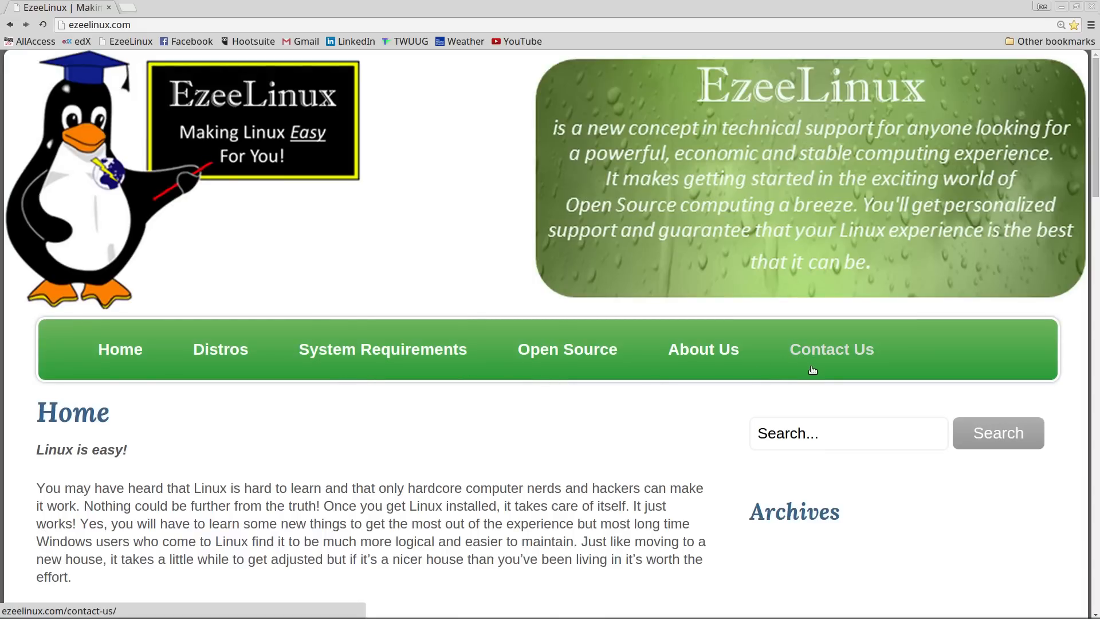
Step: Open Contact Us and scroll to the name, email, phone, subject and message form
left_click(831, 349)
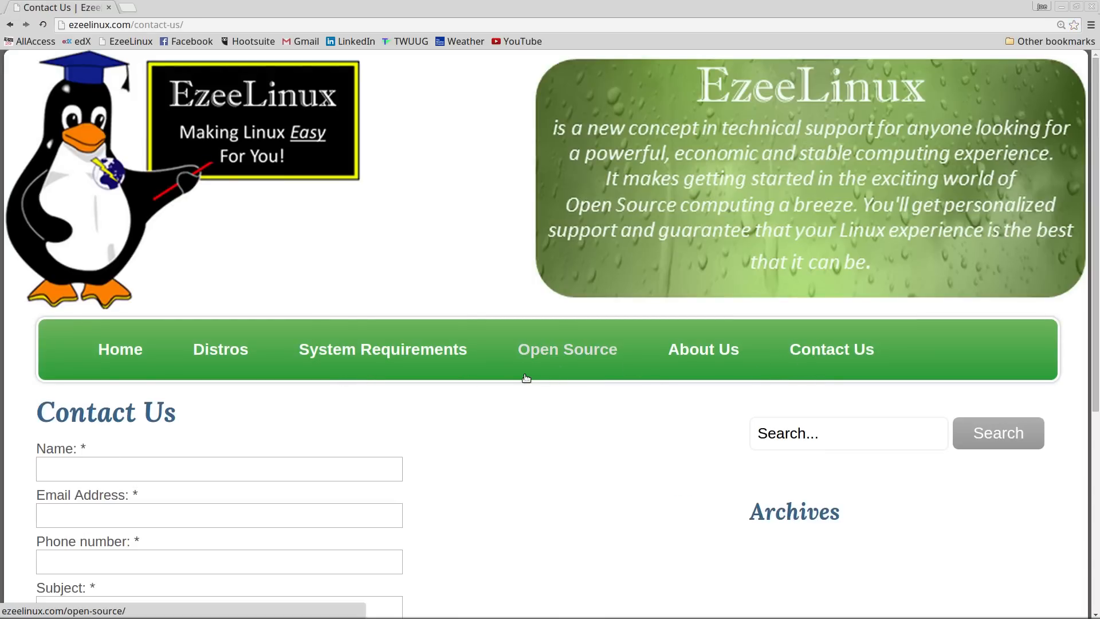
scroll("down", 3)
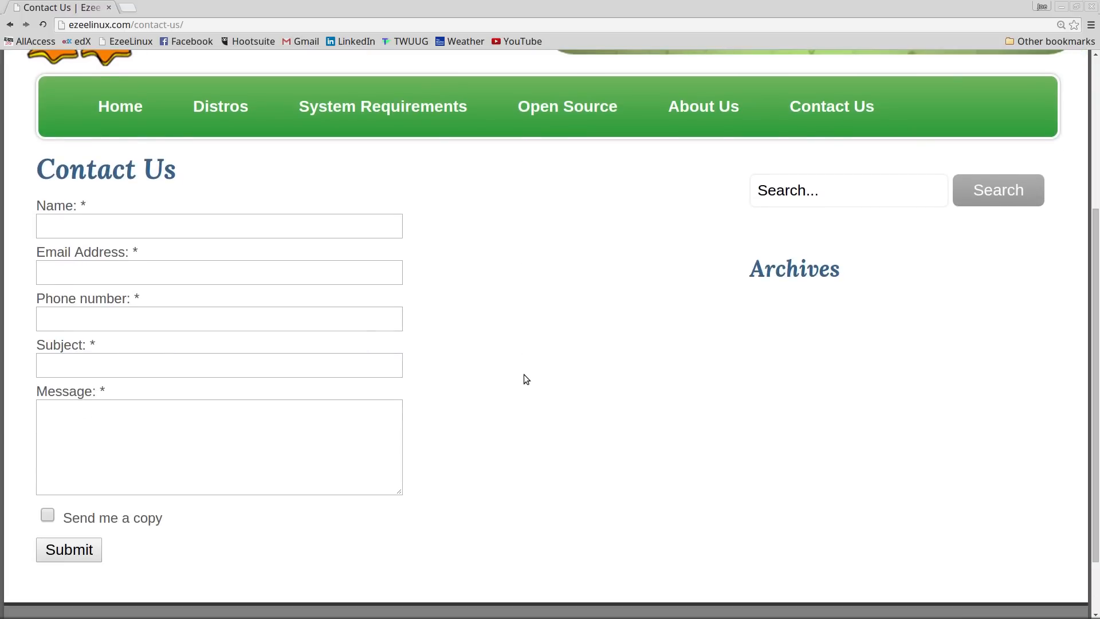
scroll("down", 3)
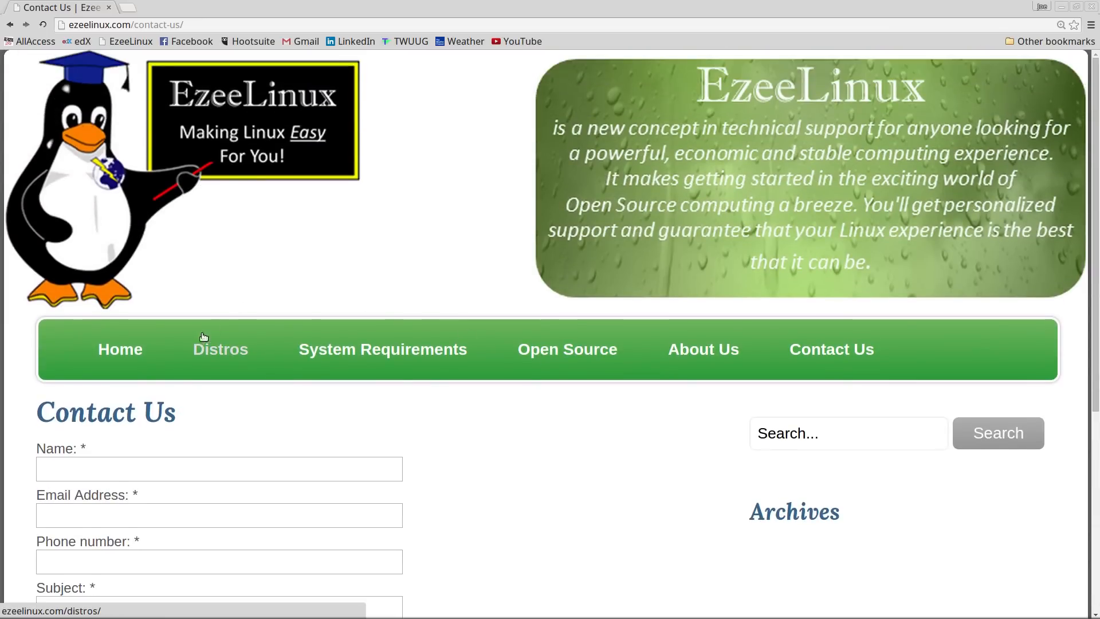
mouse_move(113, 312)
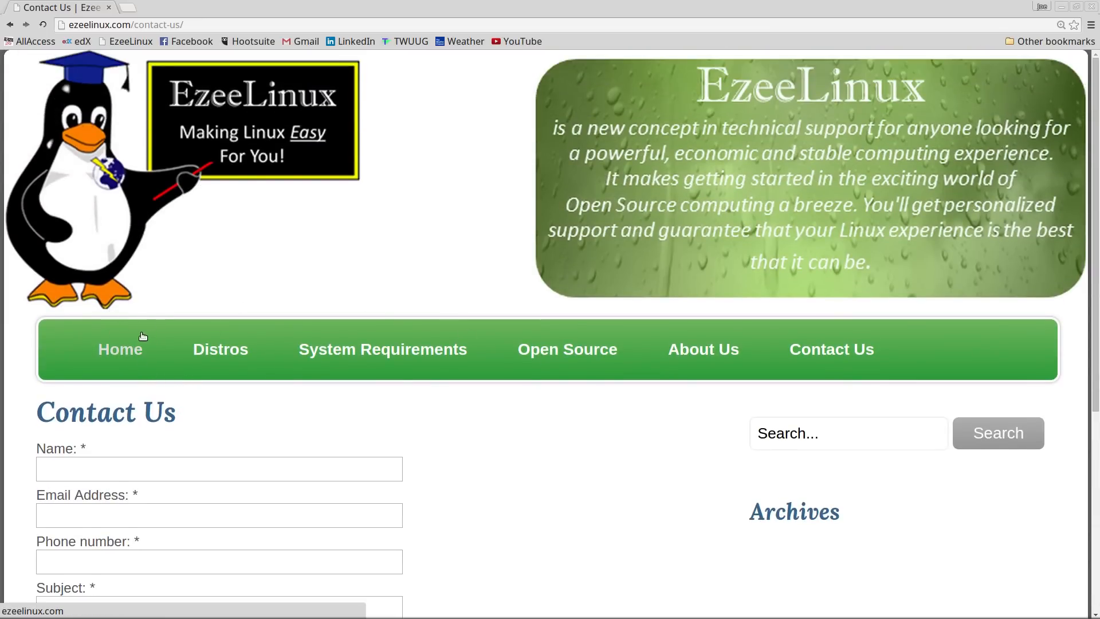
Step: Go back to the Home page showing the "Linux is easy!" introduction
left_click(120, 350)
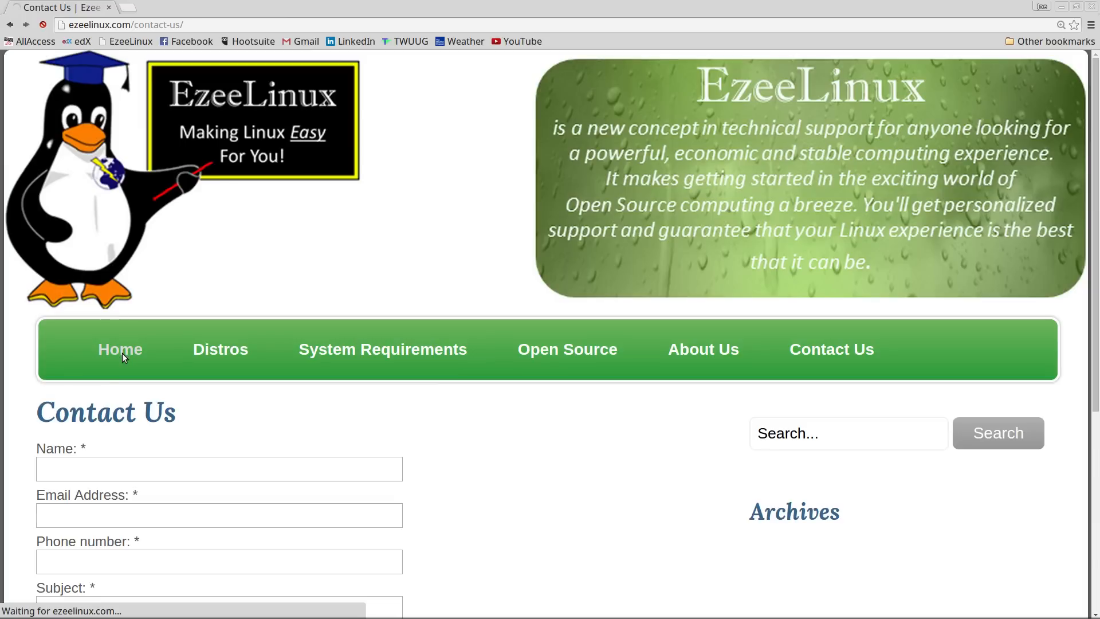
left_click(119, 349)
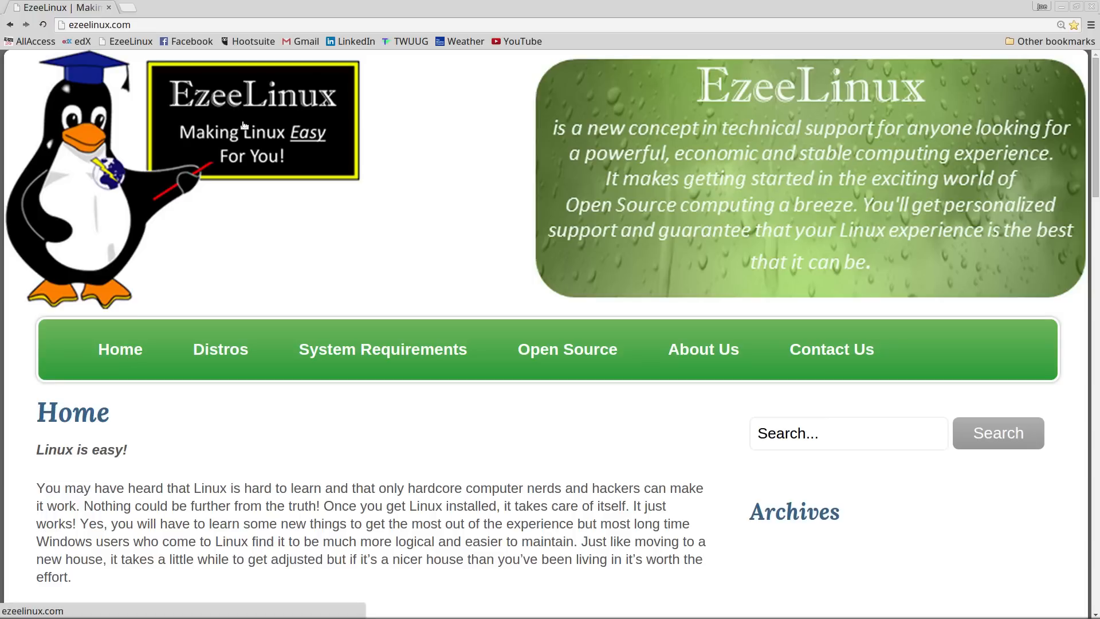
mouse_move(412, 125)
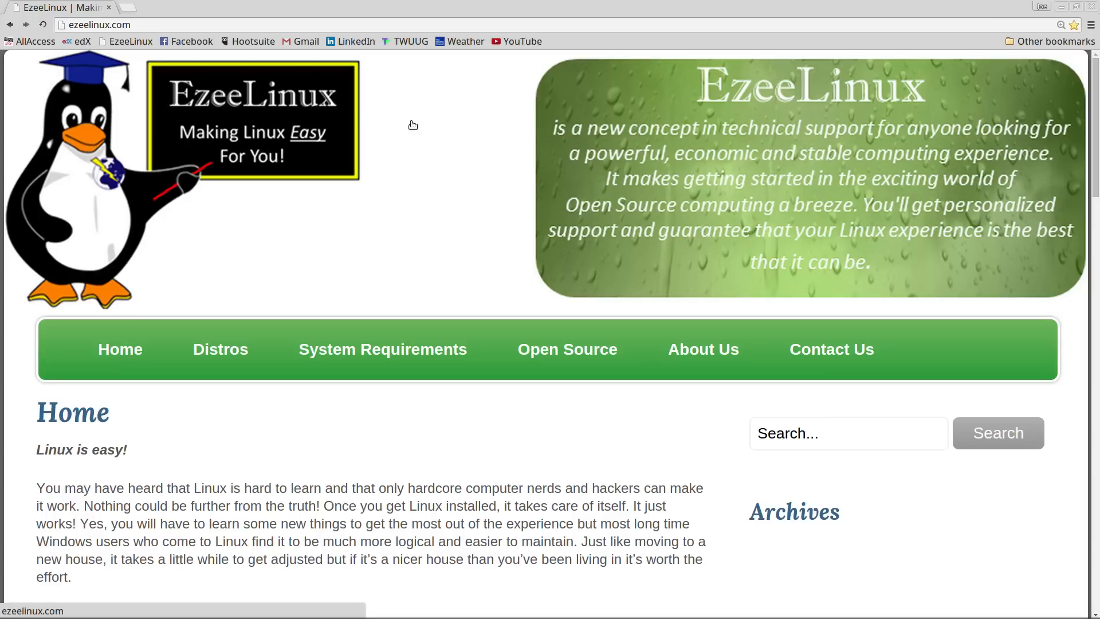